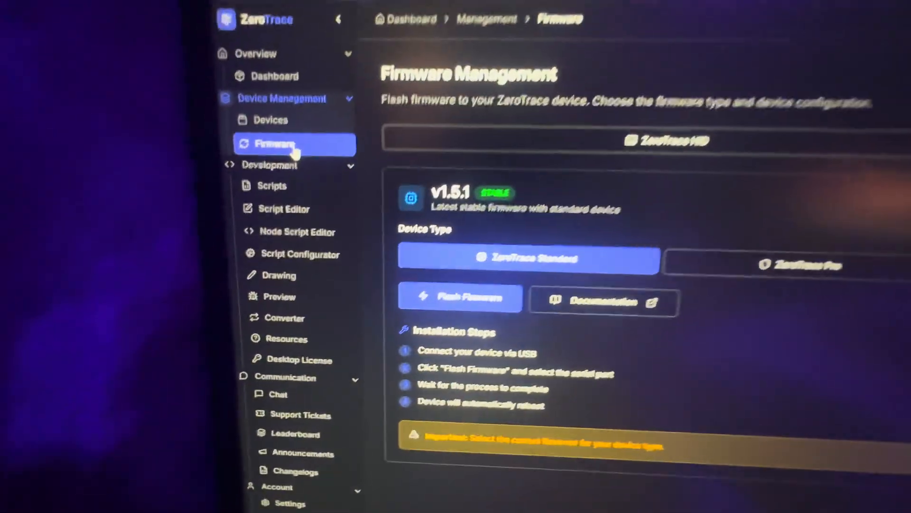
Select Custom Device as the device type on the Firmware Management page
scroll("down", 3)
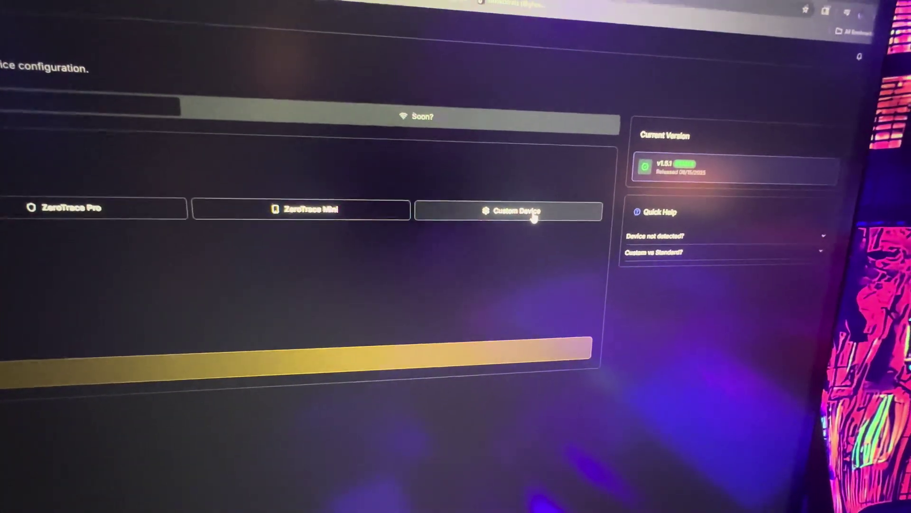
left_click(511, 209)
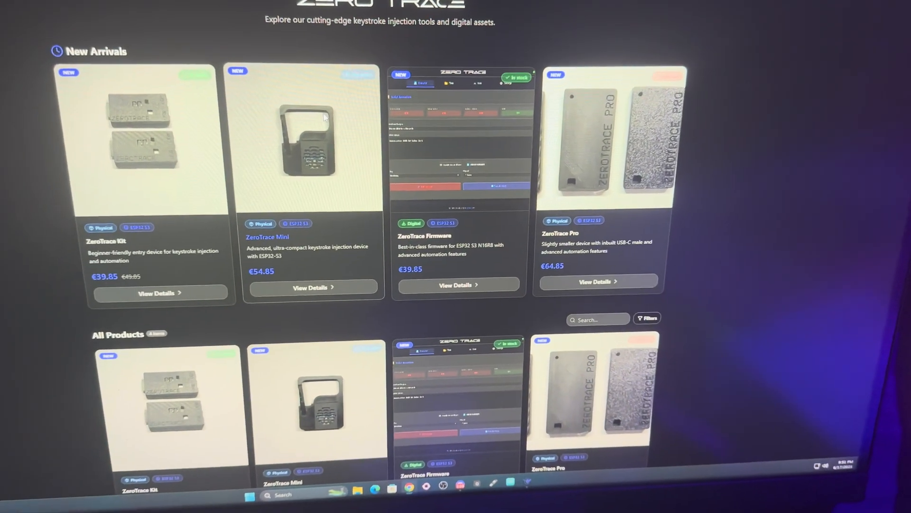
Purchase ZeroTrace Firmware from its product page through email checkout and confirm the order
scroll("up", 3)
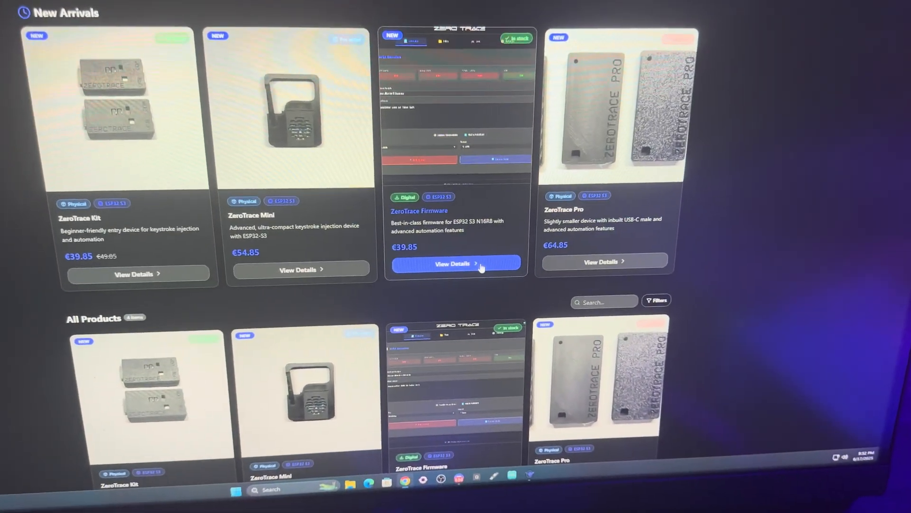
left_click(457, 263)
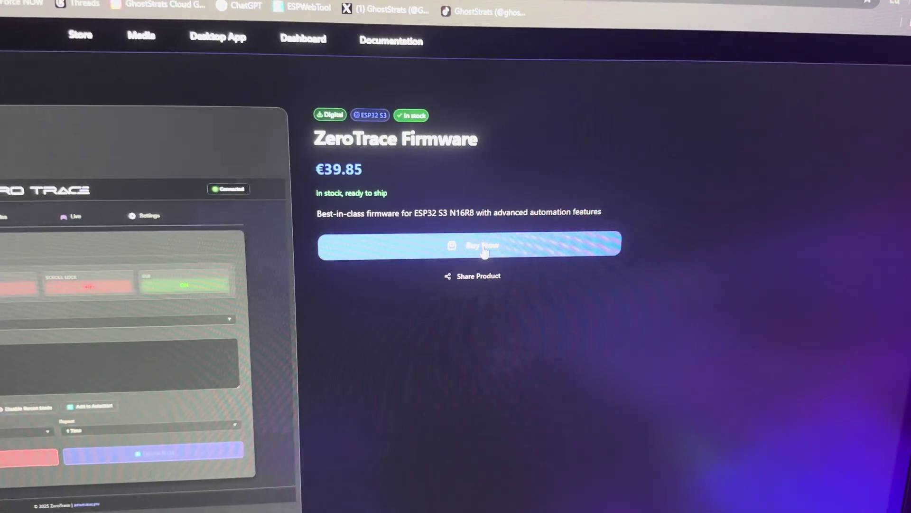
left_click(469, 245)
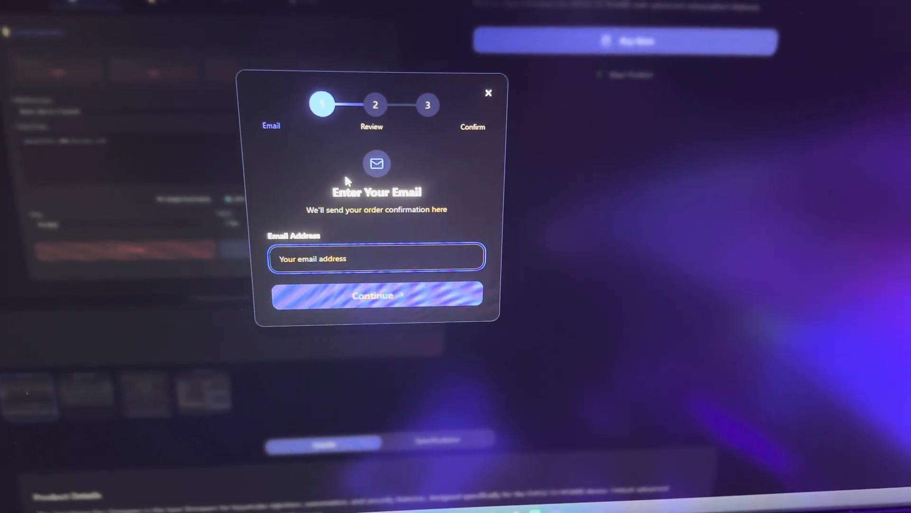
left_click(376, 294)
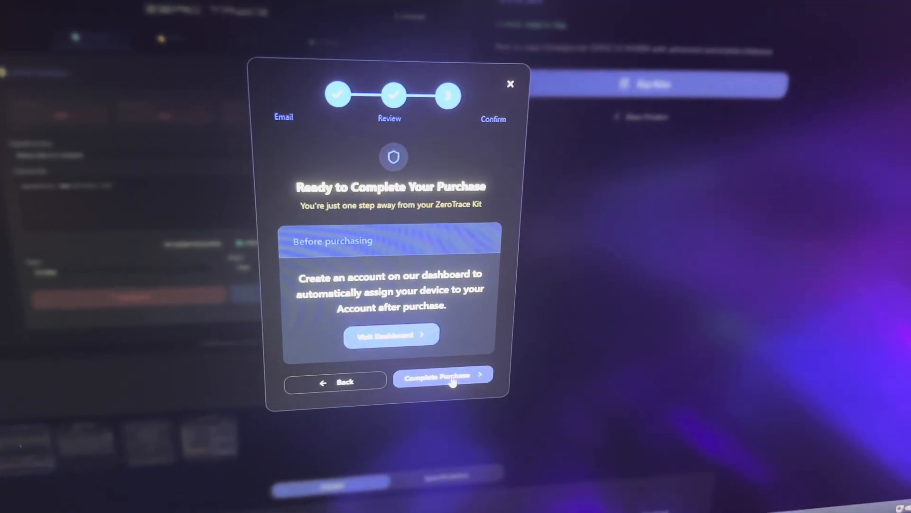
left_click(443, 375)
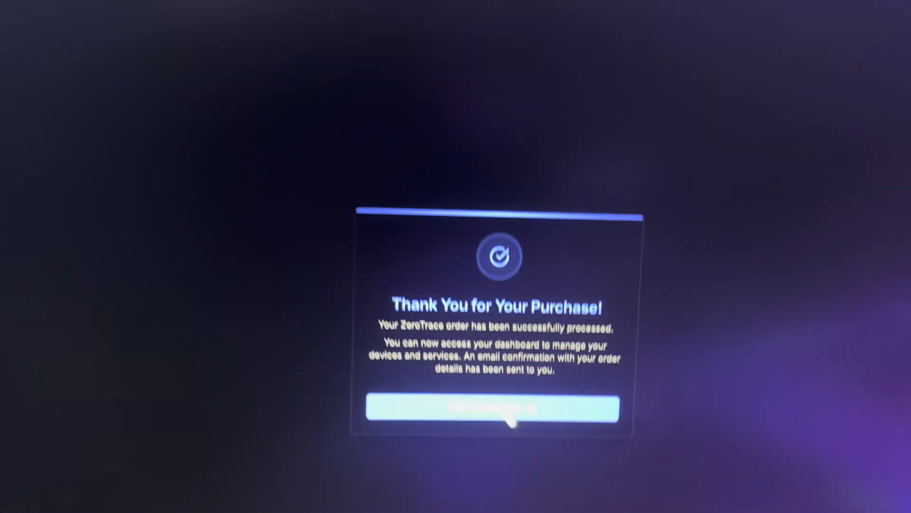
left_click(492, 408)
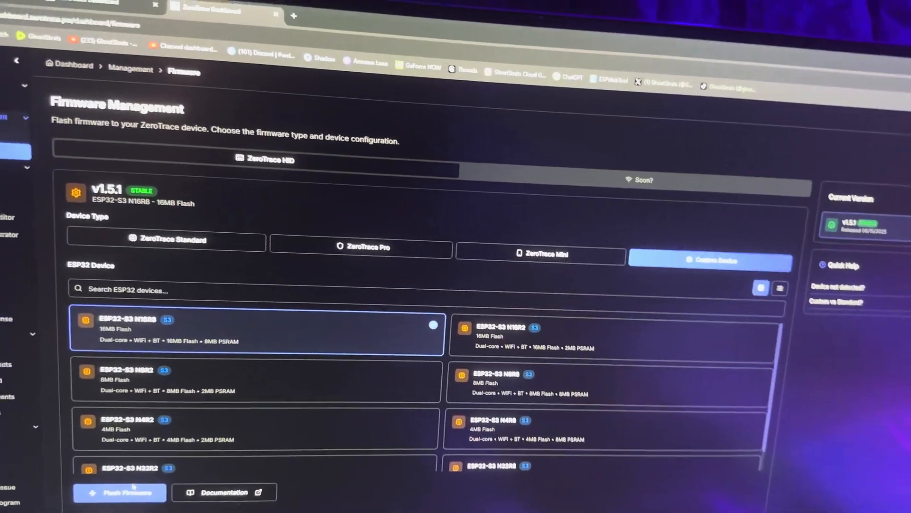
Start the firmware flash and connect to the USB Single Serial (COM19) port
left_click(120, 493)
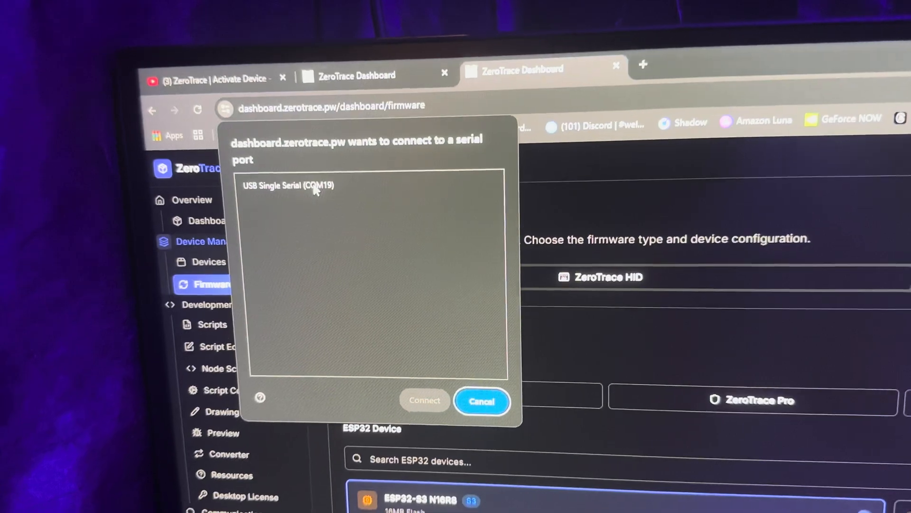
left_click(315, 186)
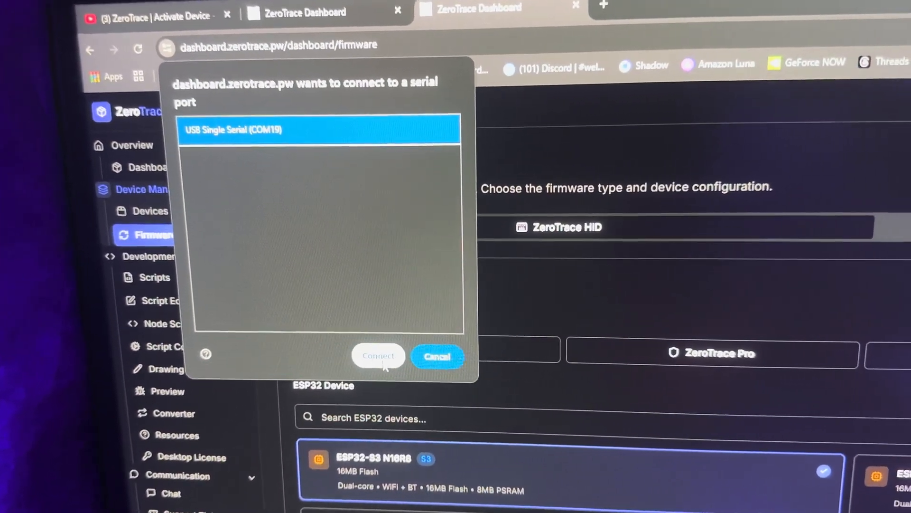
left_click(378, 356)
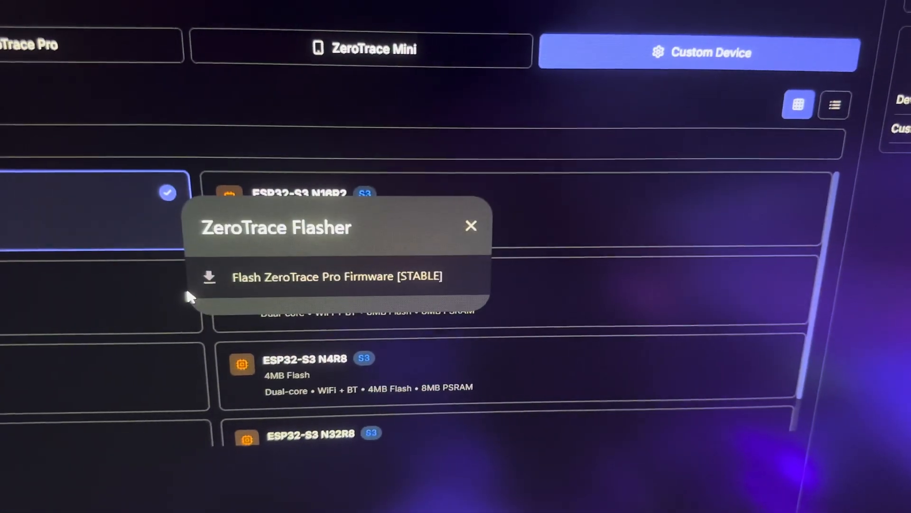
Install the stable ZeroTrace Pro firmware with Erase device enabled and finish the wizard
left_click(336, 276)
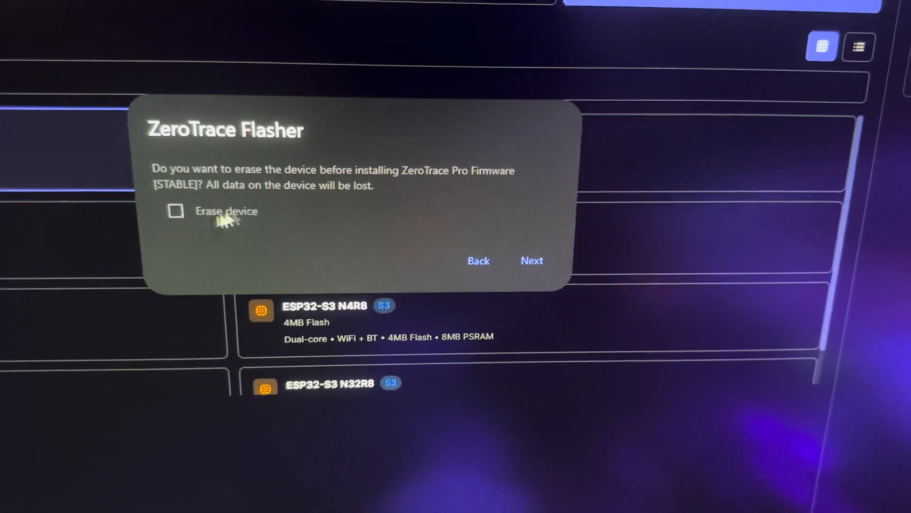
left_click(531, 260)
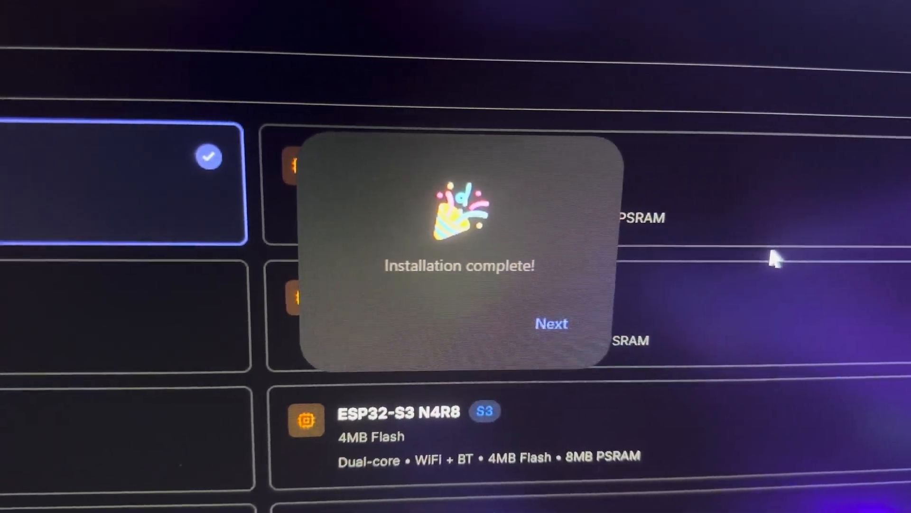
left_click(550, 324)
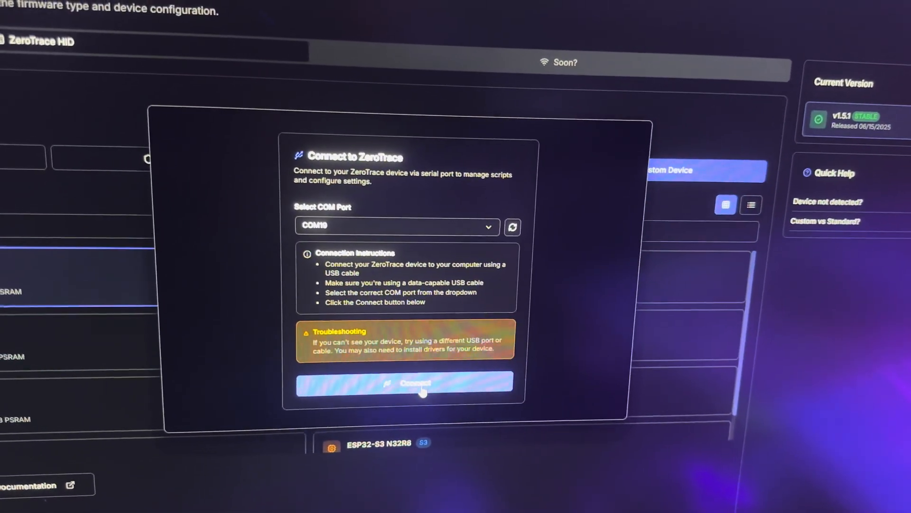
Connect to the device on COM19, run request-license and select the returned request code
left_click(405, 383)
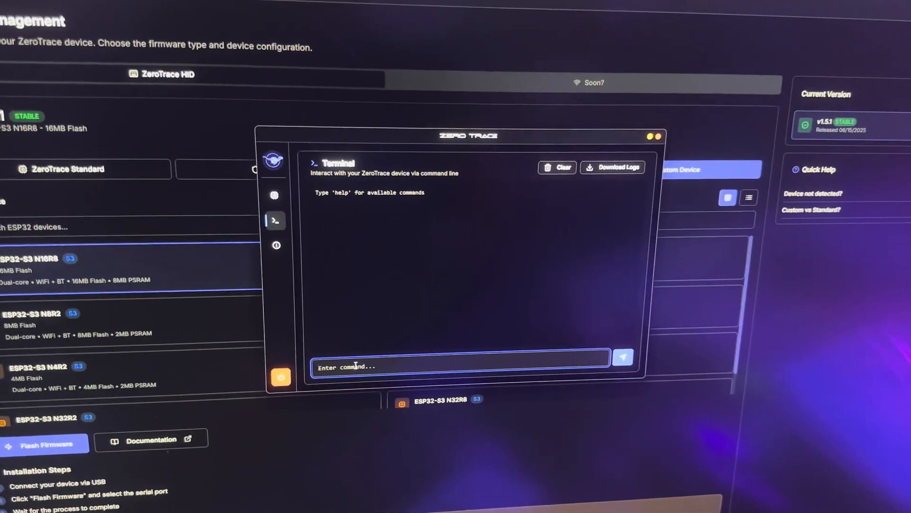
type("request-license")
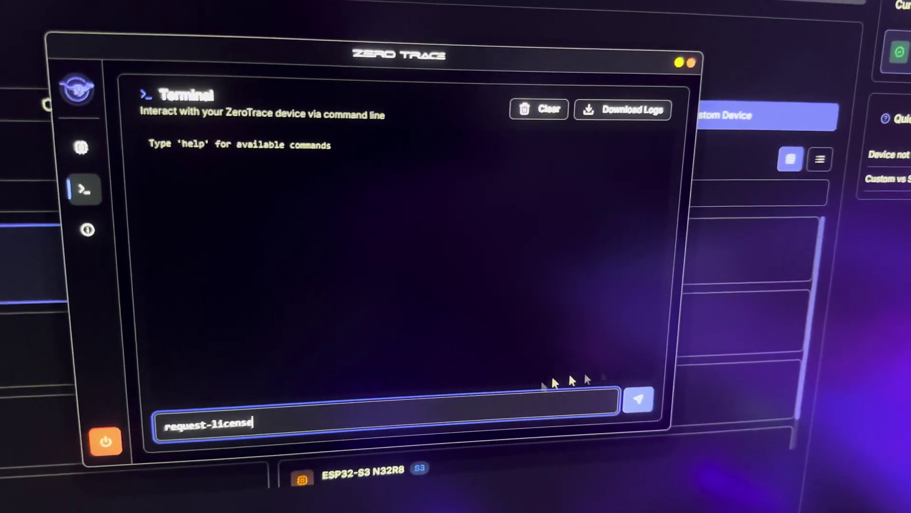
key("Return")
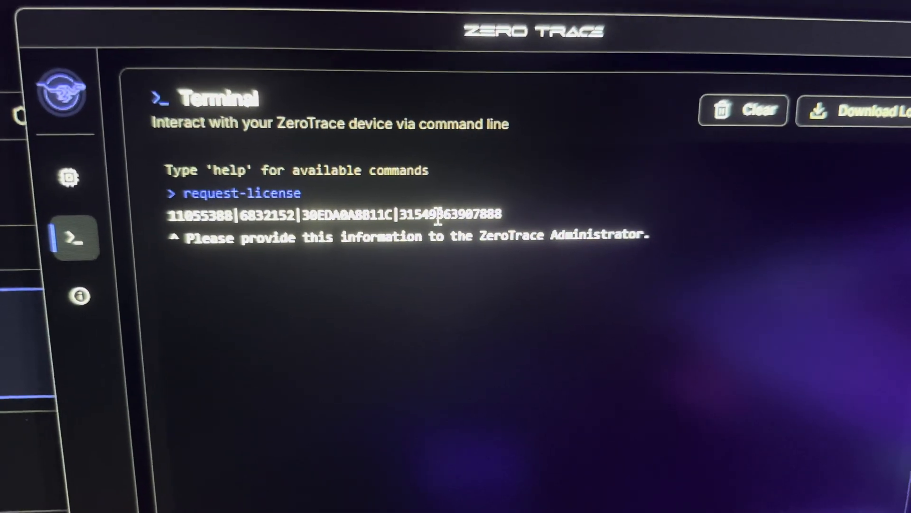
left_click(854, 110)
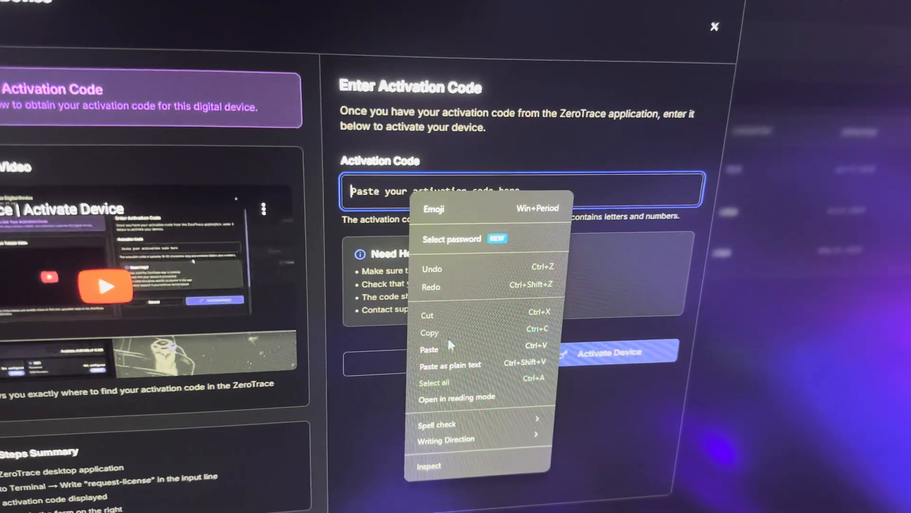
Paste the request code into the Activation Code field and activate the device
left_click(429, 349)
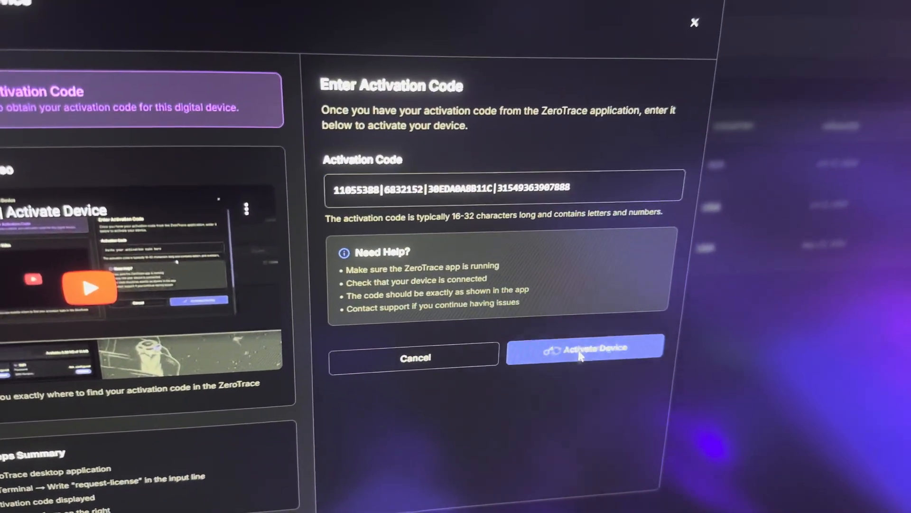
left_click(584, 349)
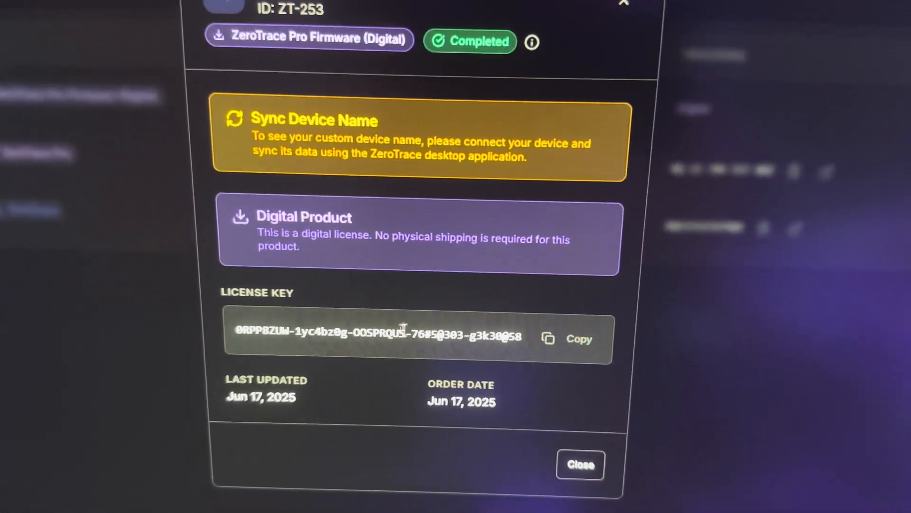
Copy the license key from order ZT-253's details
left_click(579, 338)
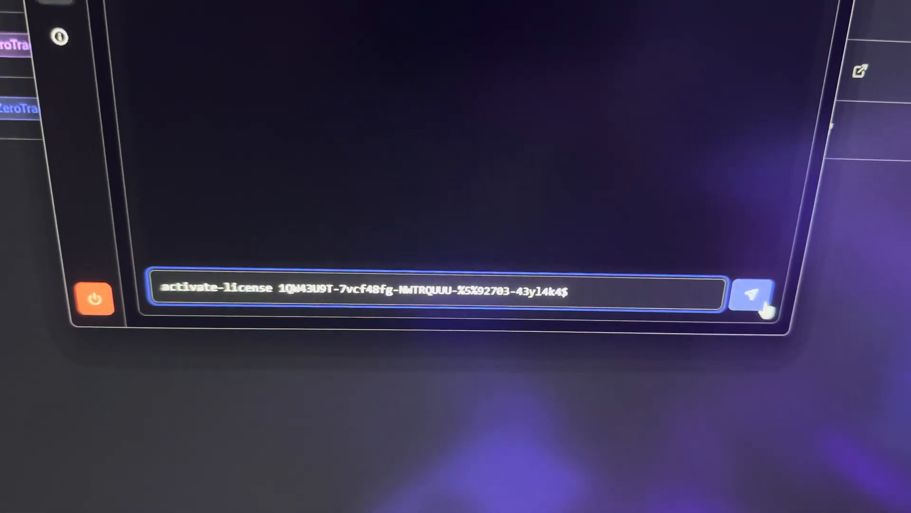
Send the activate-license command with the key so the terminal reports License Key Activated
left_click(753, 295)
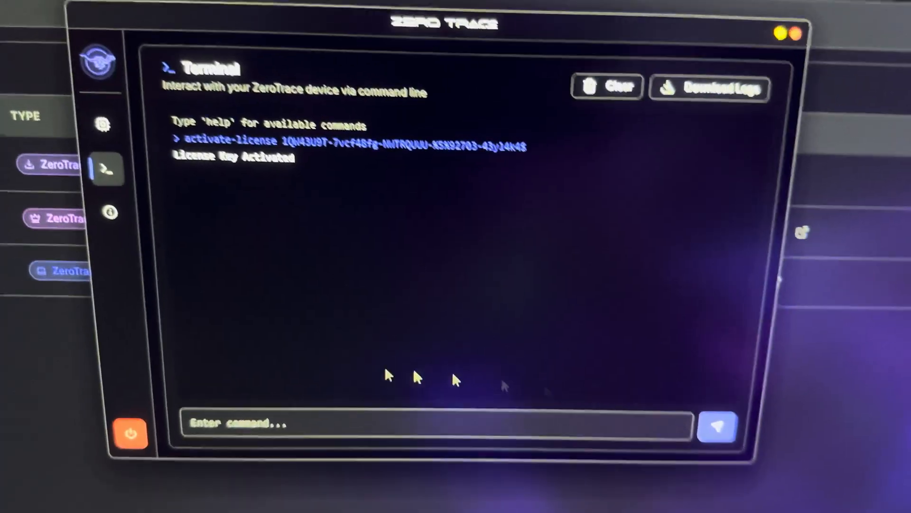